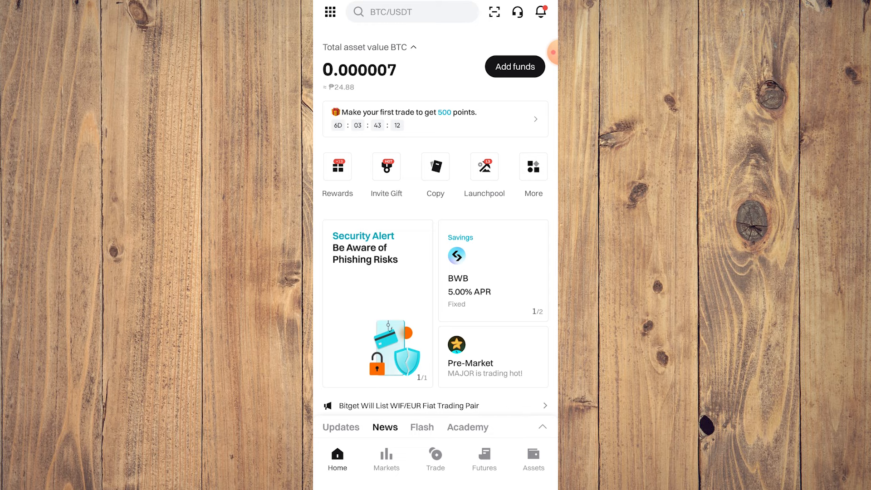
Show the Assets overview with total balance, spot account and two recent TON deposits
left_click(533, 458)
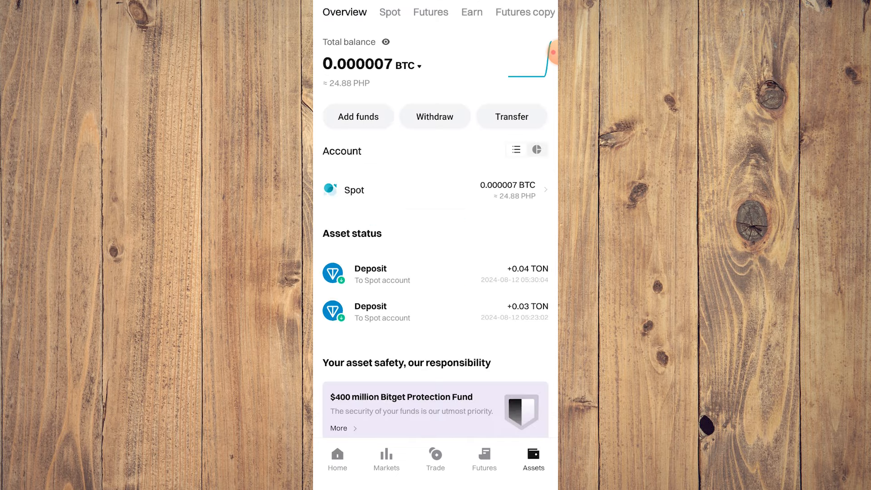
Start an on-chain TON withdrawal and paste the copied wallet address as destination
left_click(357, 117)
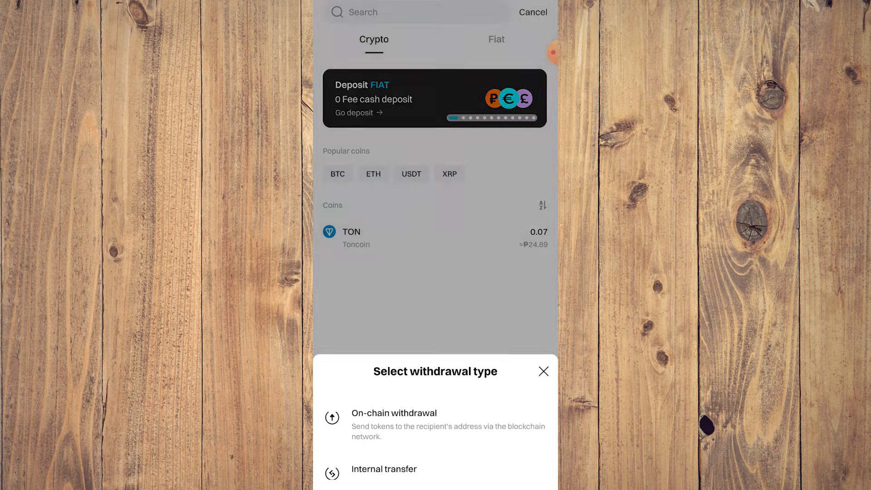
left_click(393, 413)
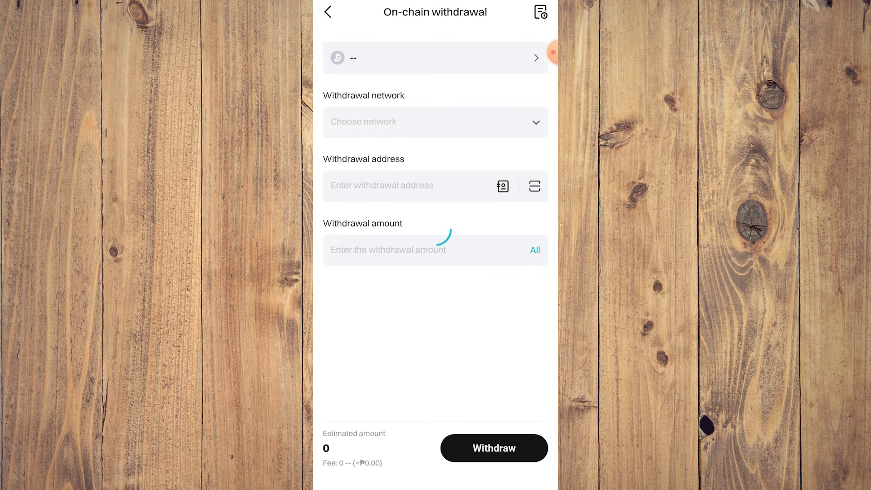
left_click(434, 58)
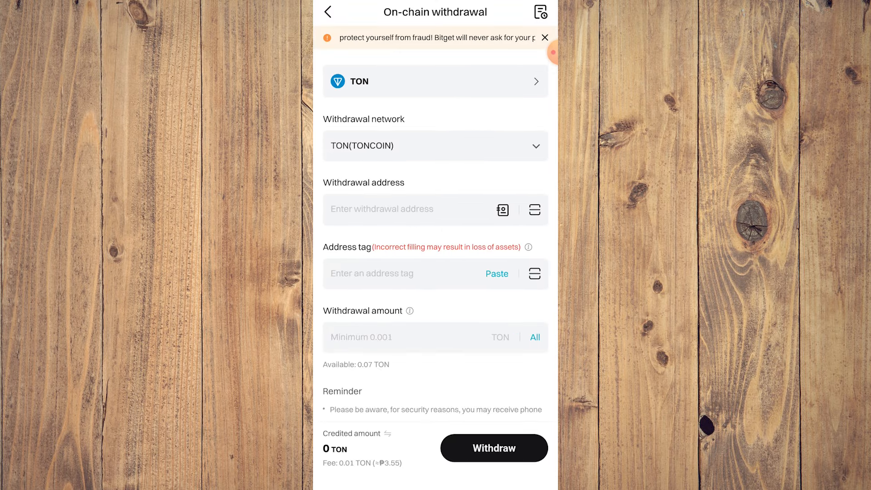
left_click(402, 209)
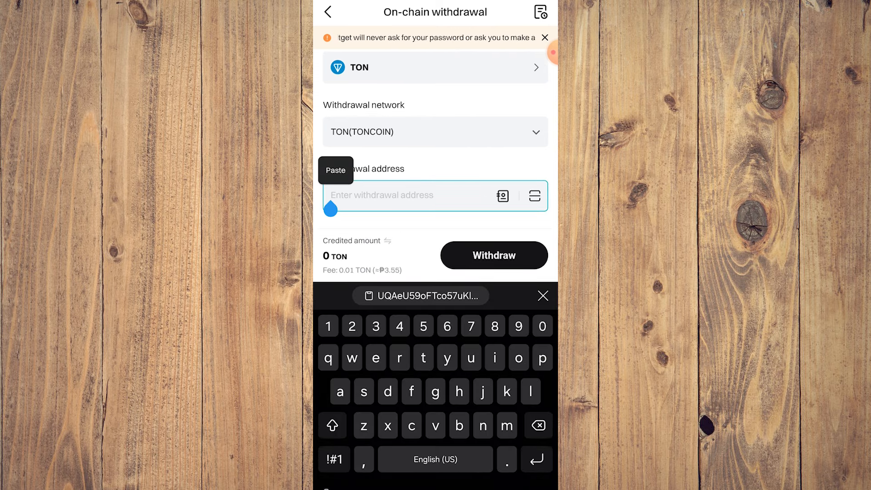
left_click(335, 171)
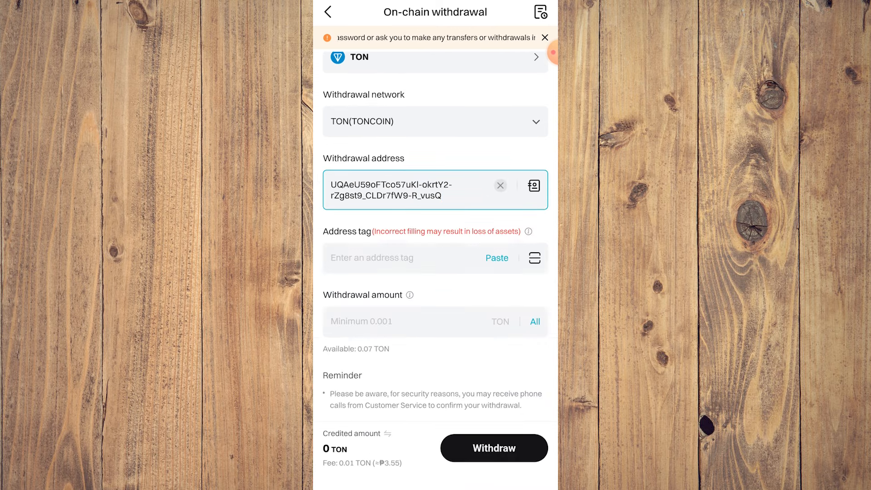
Enter the full 0.07 TON balance as the withdrawal amount, crediting 0.06 TON
scroll("down", 3)
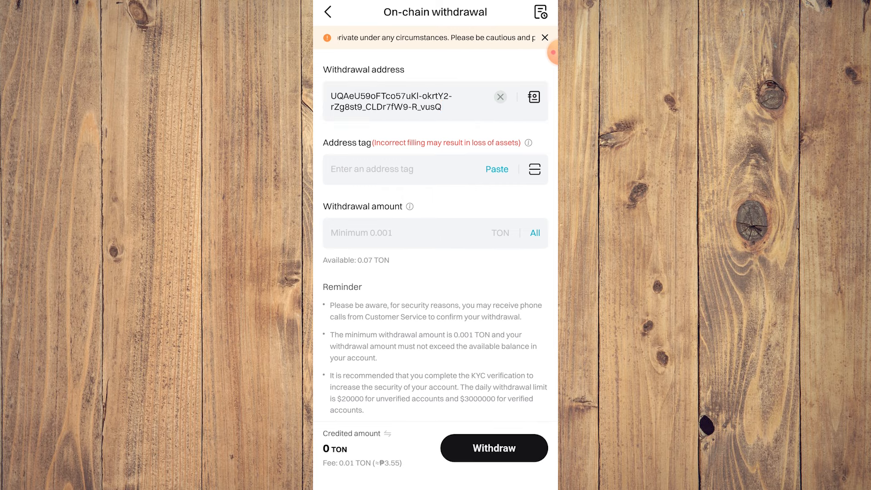
scroll("down", 3)
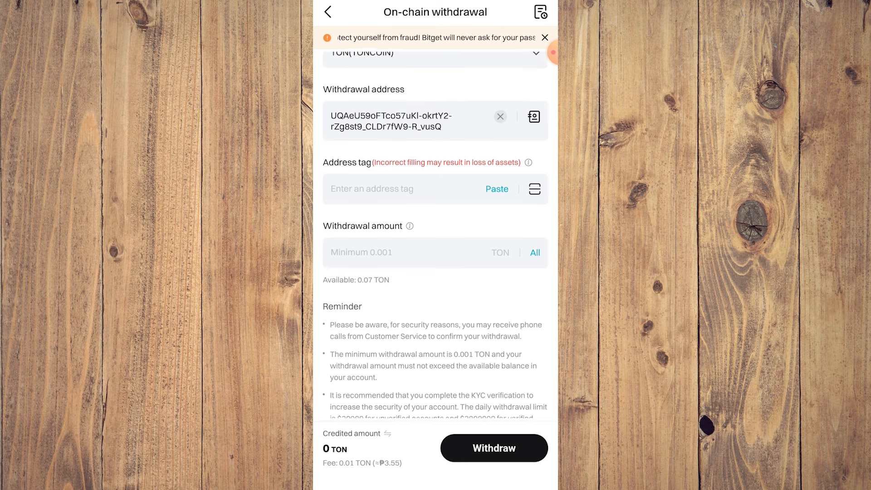
left_click(495, 448)
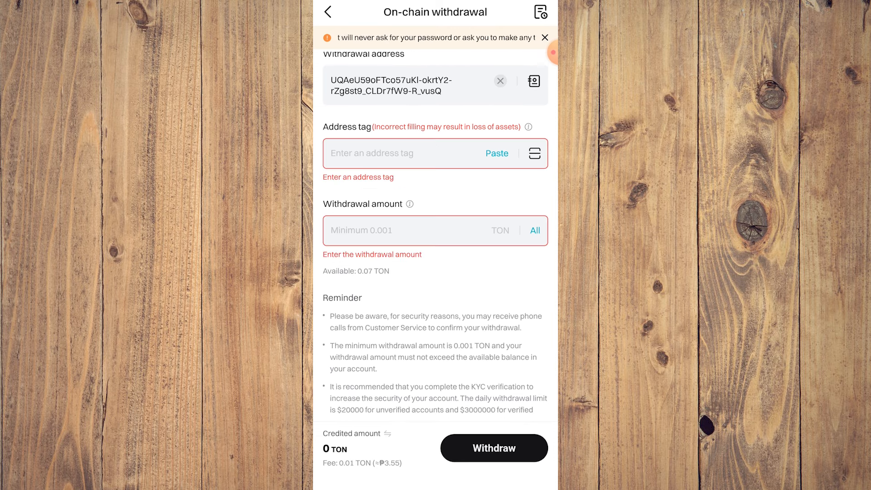
left_click(535, 230)
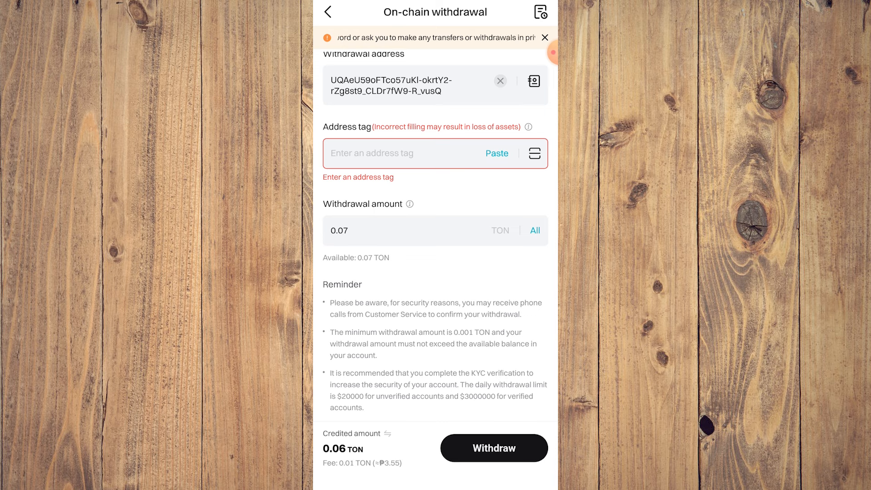